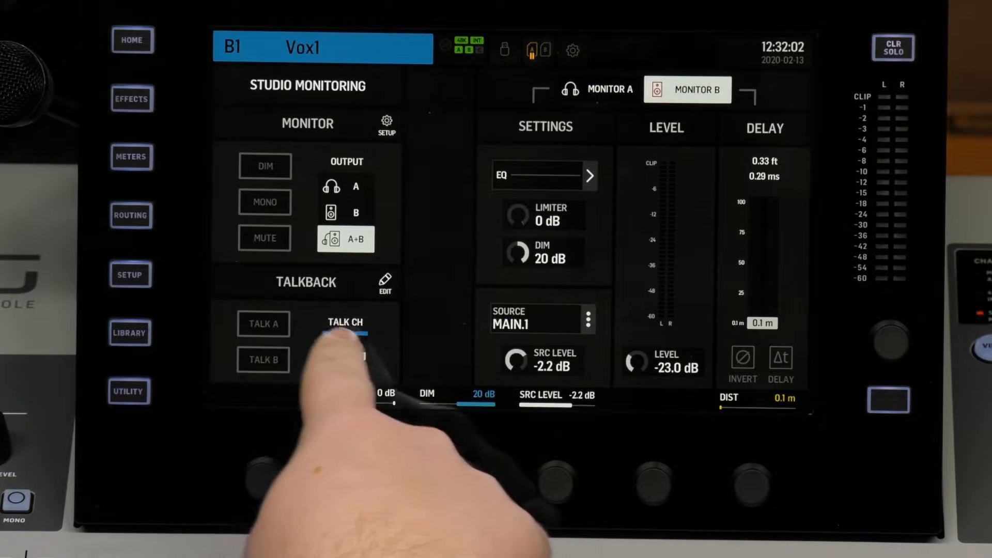
- Review Talk A's bus 1–8 grid, talk channel A8 and the Bus Dim control in Talkback Preferences
left_click(385, 284)
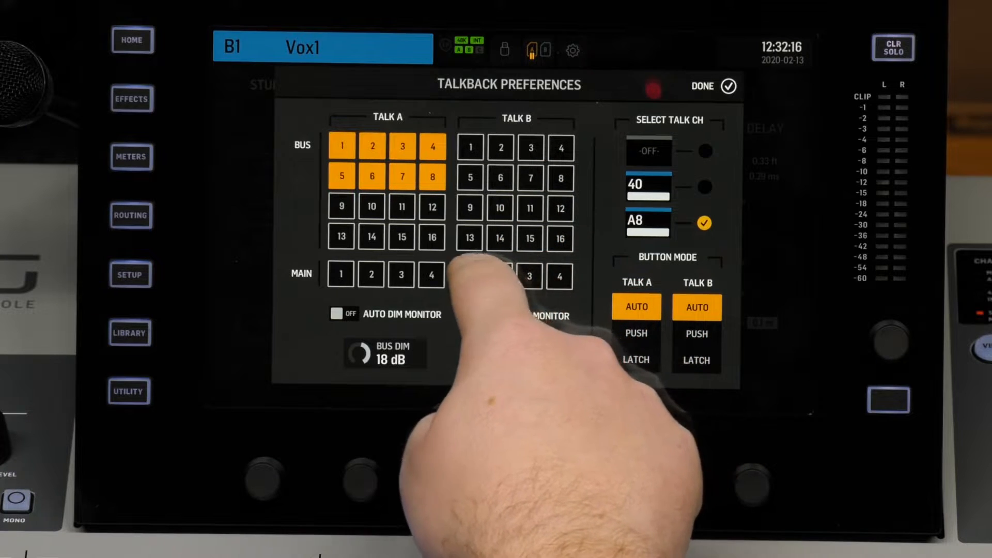
left_click(470, 274)
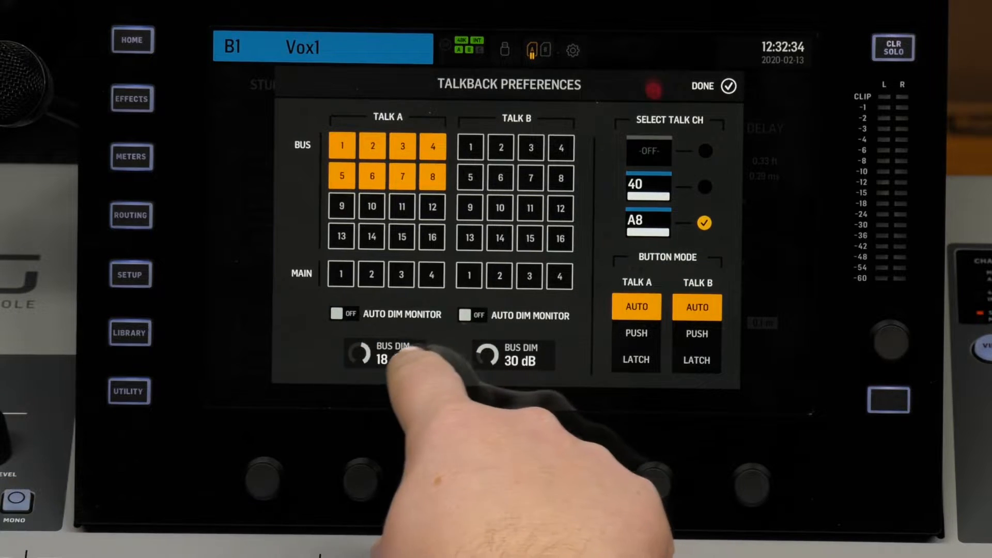
left_click(359, 353)
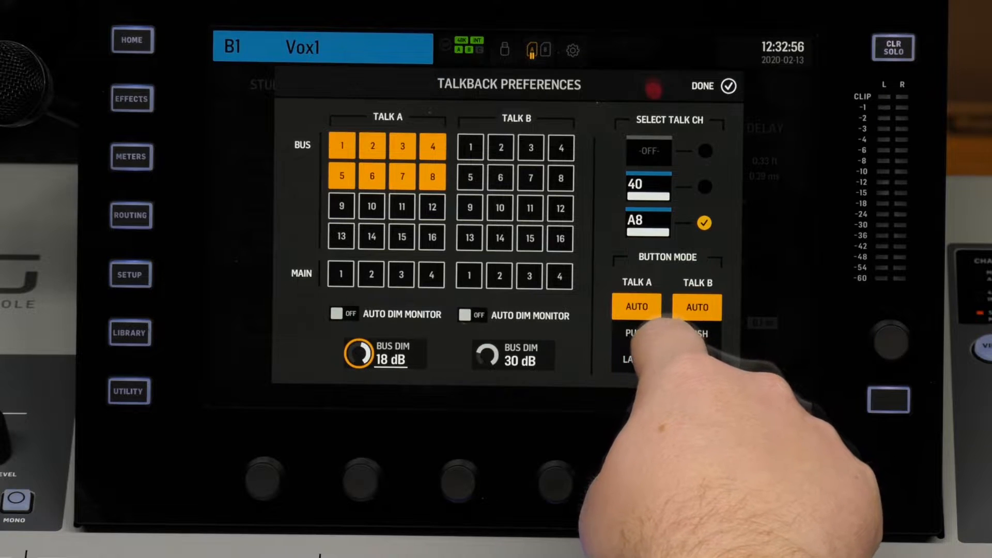
- Set Talk A's button mode to push and show channel A8's input page
left_click(635, 332)
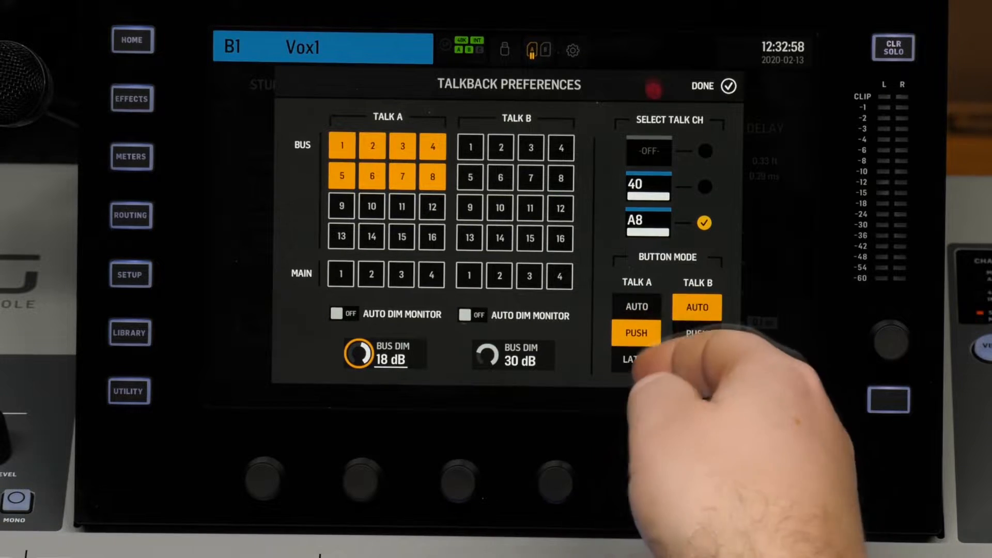
left_click(636, 307)
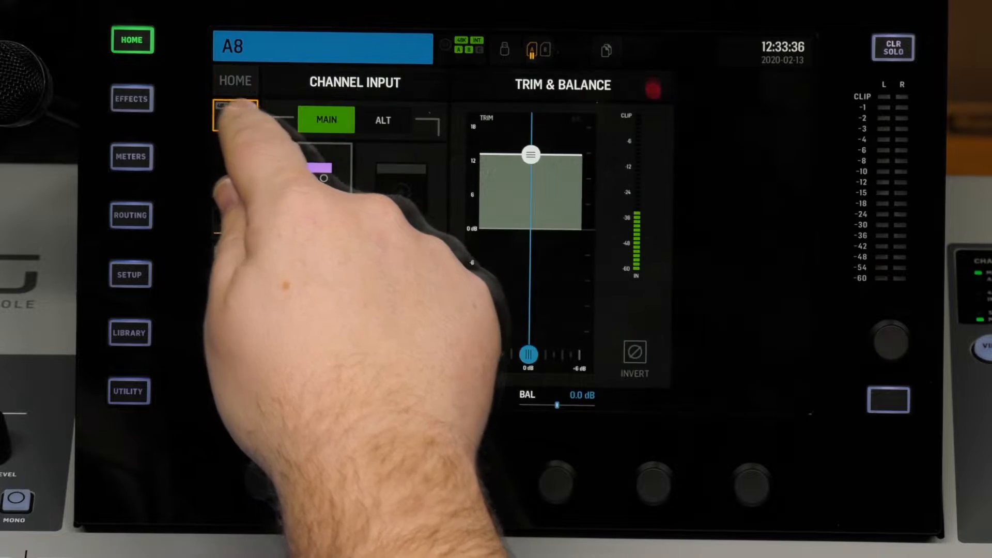
- Assign local input LCL 1 as channel A8's source
left_click(234, 117)
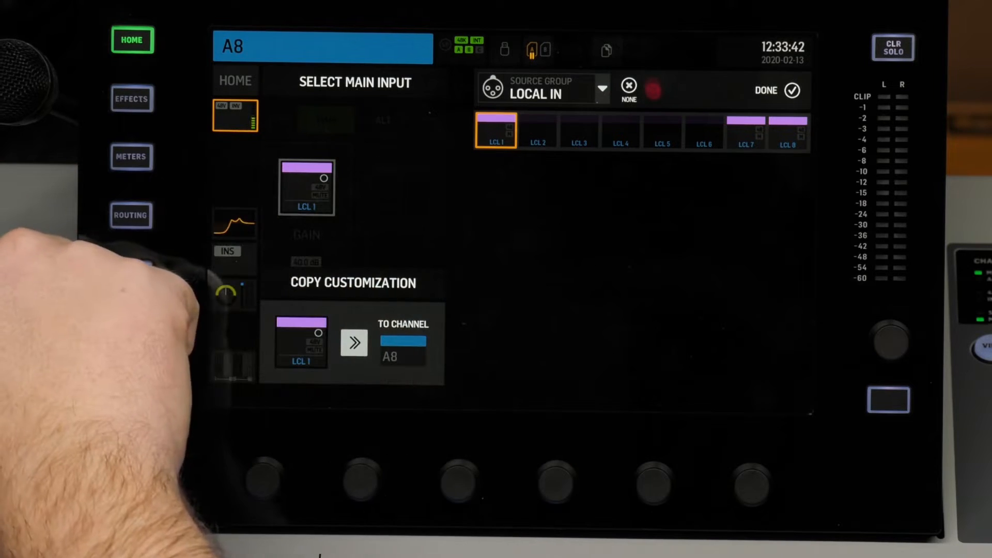
left_click(791, 90)
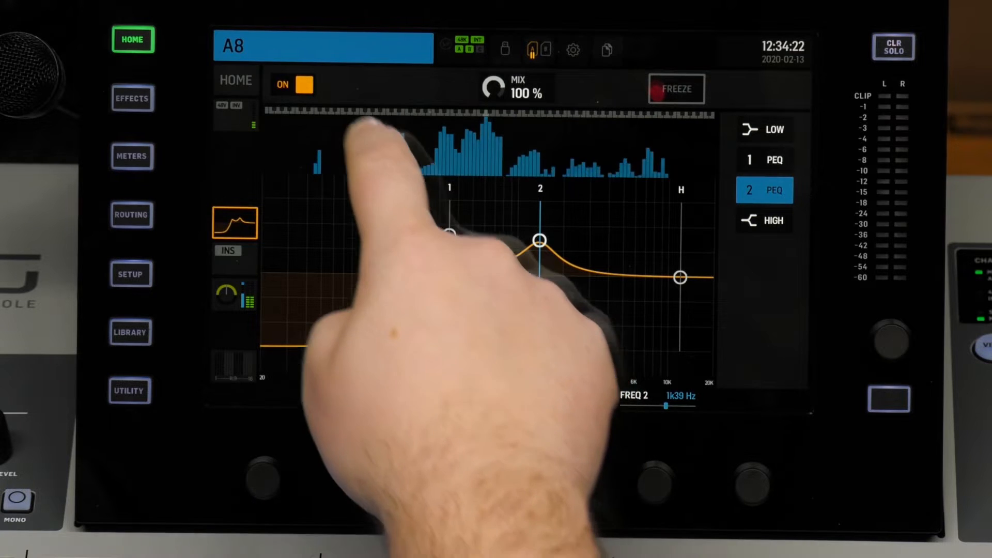
- Compare A8's EQ off and on, keeping the low cut and +6.4 dB peak at 1.39 kHz
left_click(303, 83)
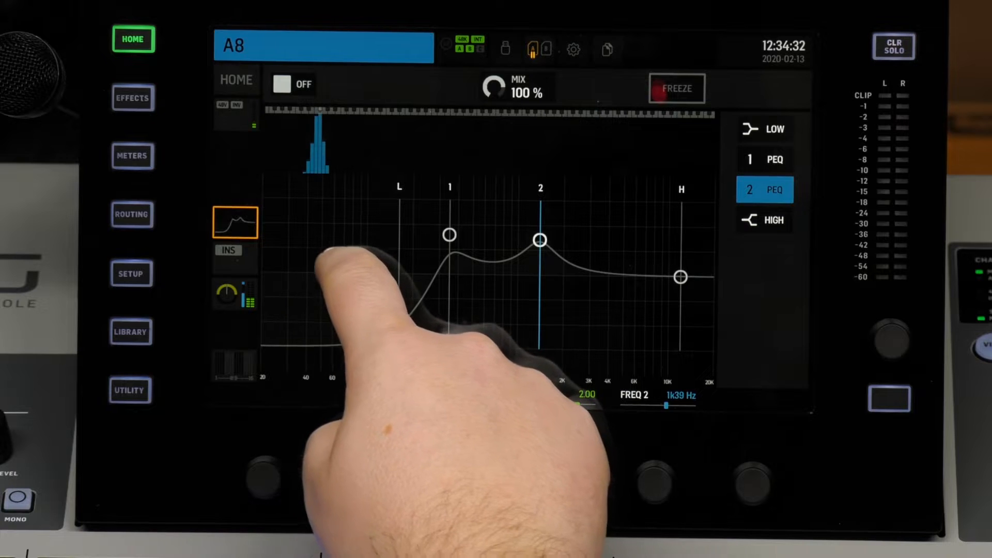
left_click(292, 84)
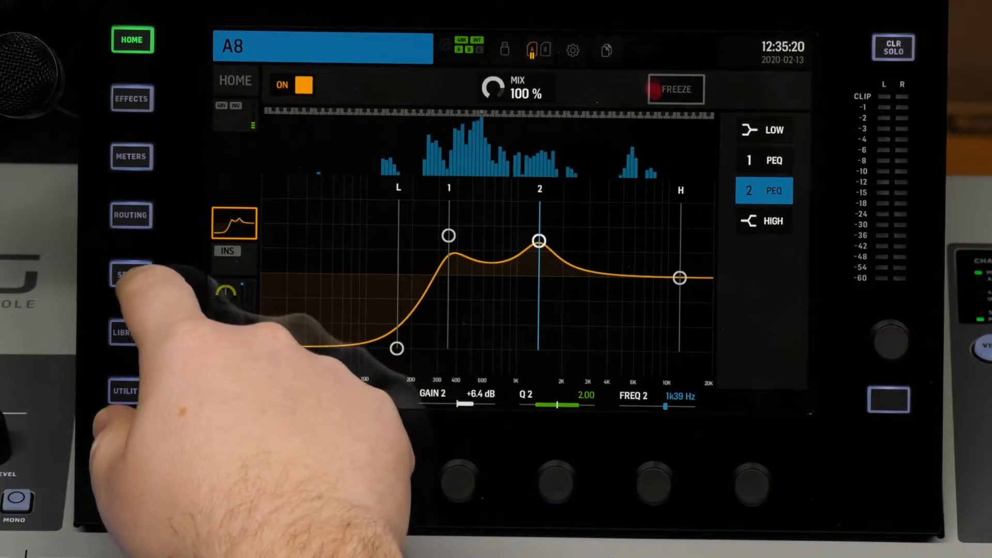
- Visit the SD card recorder page and return to Studio Monitoring with talk channel A8
left_click(130, 275)
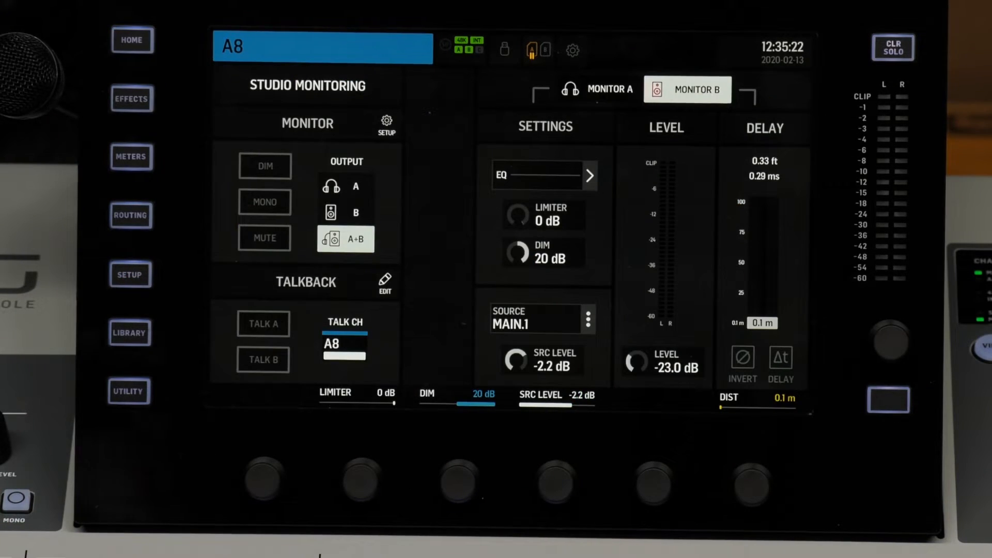
left_click(384, 281)
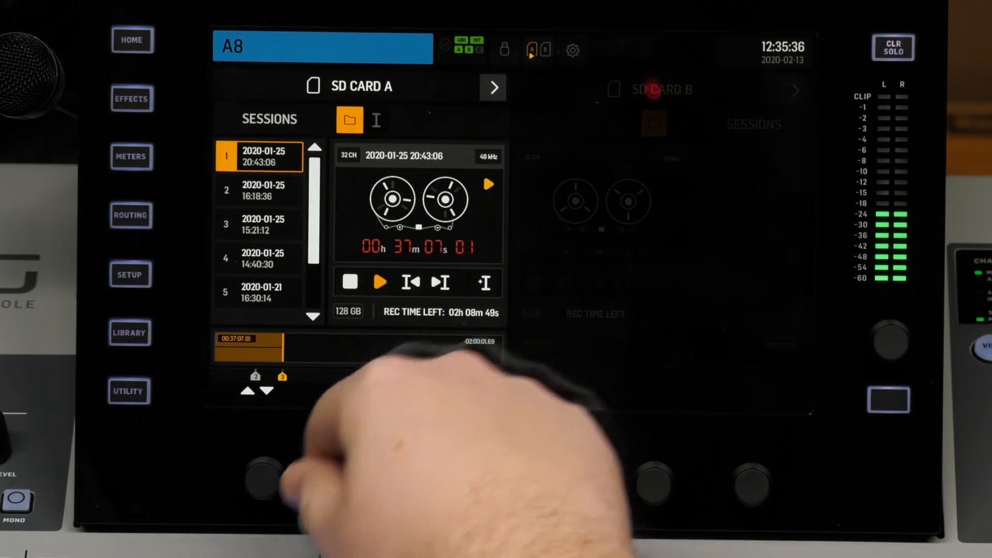
left_click(131, 40)
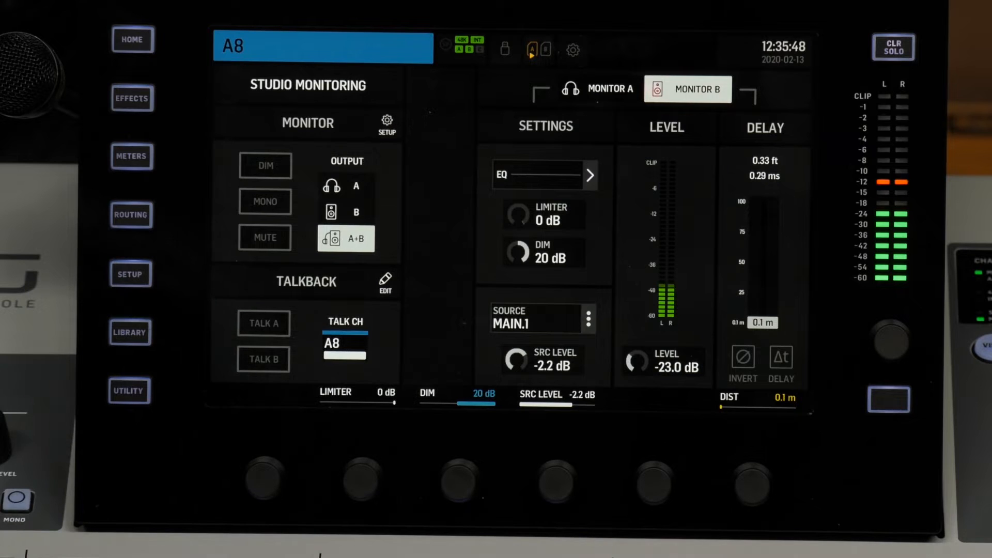
- Enable Talk A auto dim monitor, set bus dim to 14 dB and confirm the talkback preferences
left_click(384, 280)
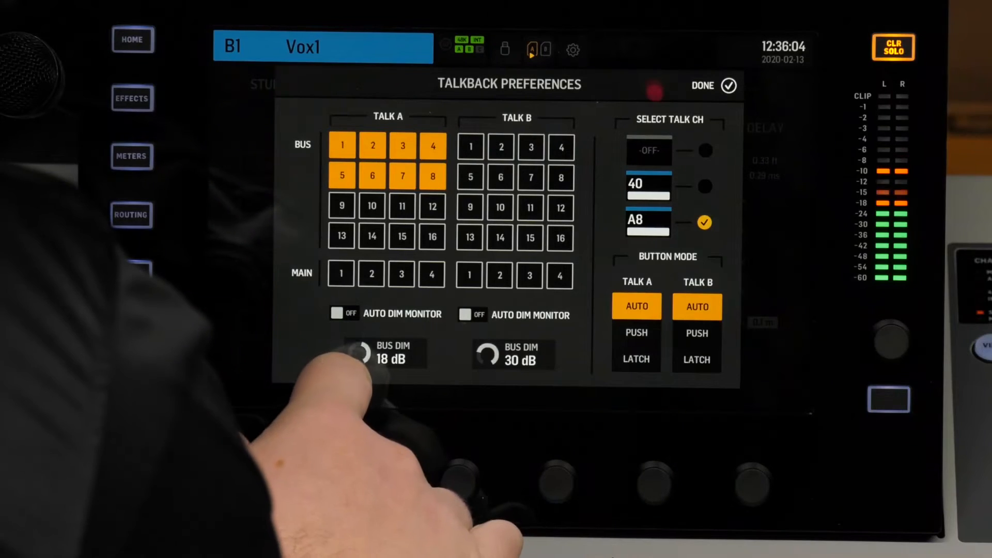
left_click(345, 313)
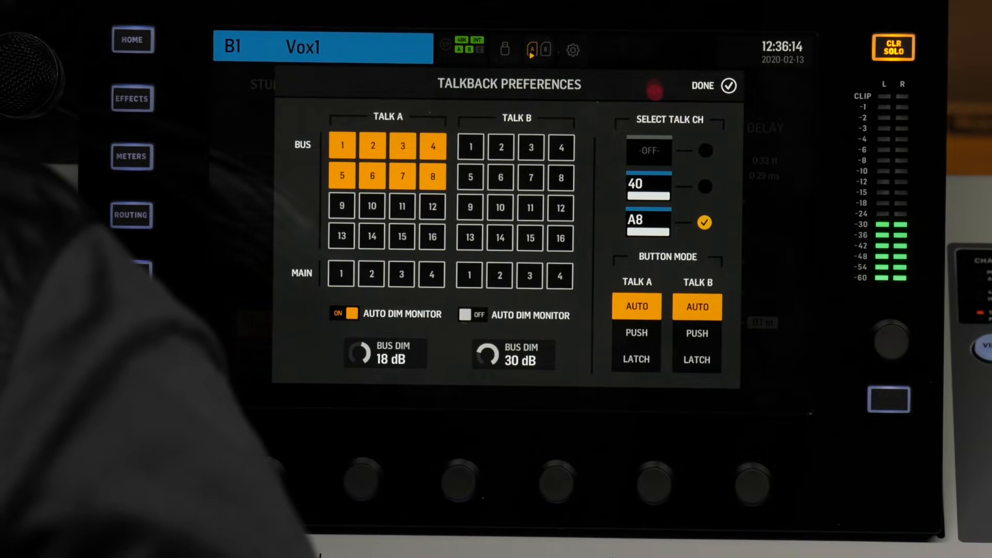
left_click(359, 354)
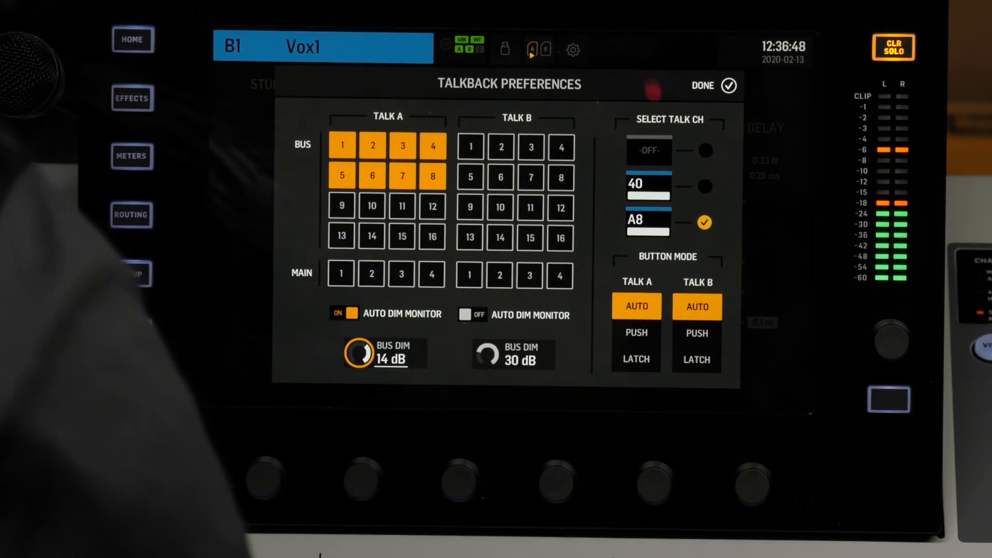
left_click(715, 86)
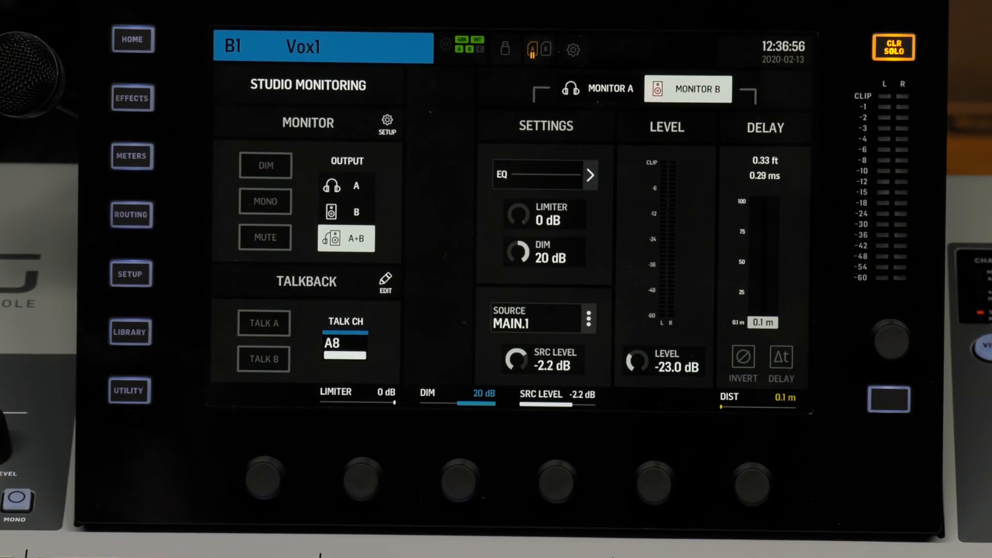
- Reopen Talkback Preferences and switch Talk A's auto dim monitor off, bus dim staying 14 dB
left_click(385, 282)
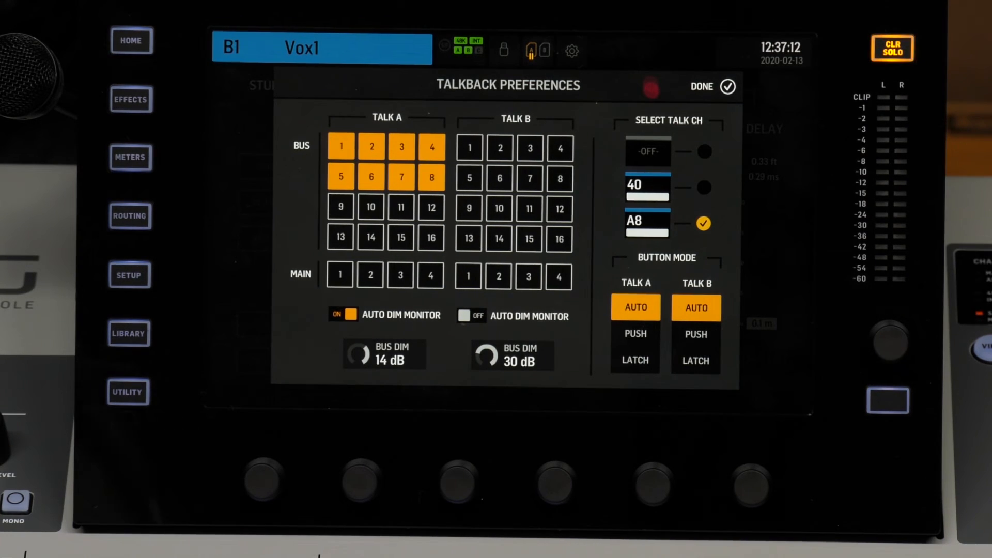
left_click(349, 315)
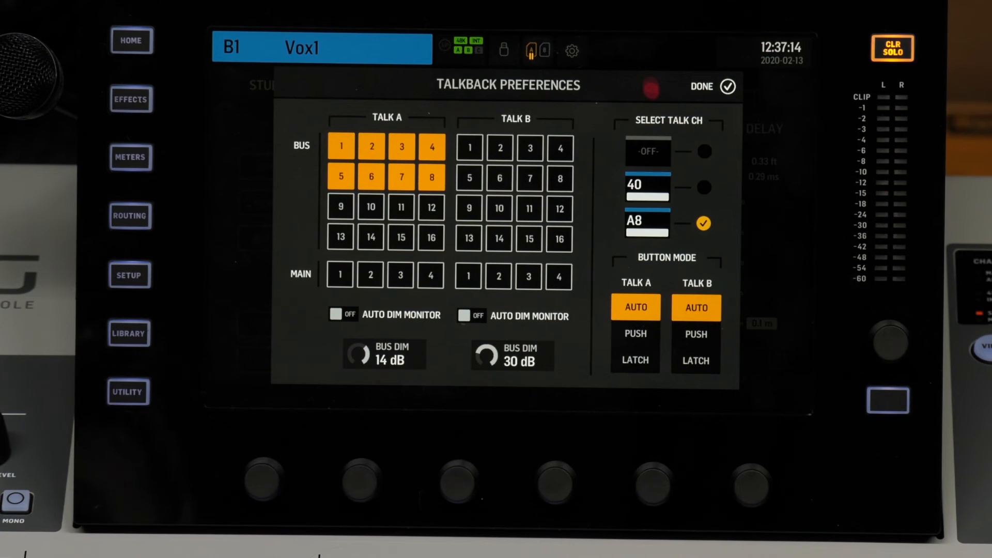